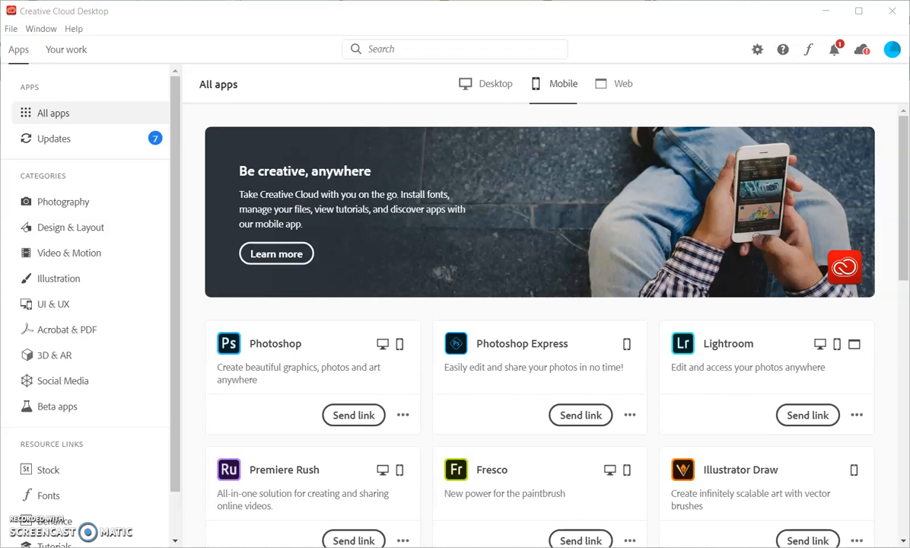
mouse_move(493, 84)
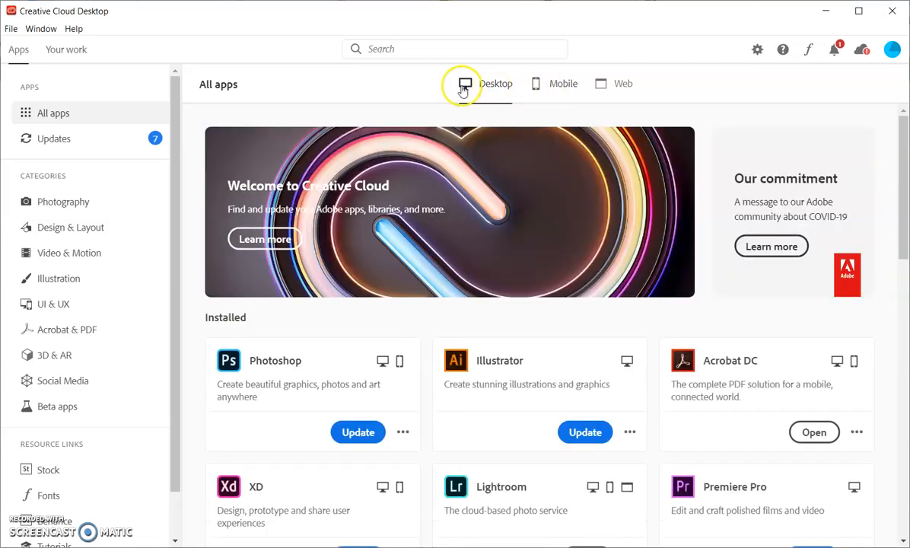
left_click(487, 83)
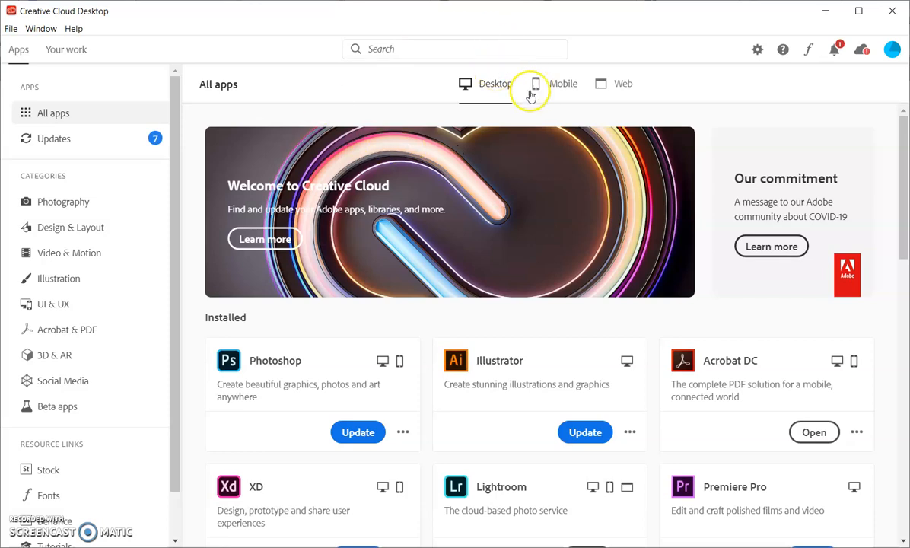
mouse_move(485, 88)
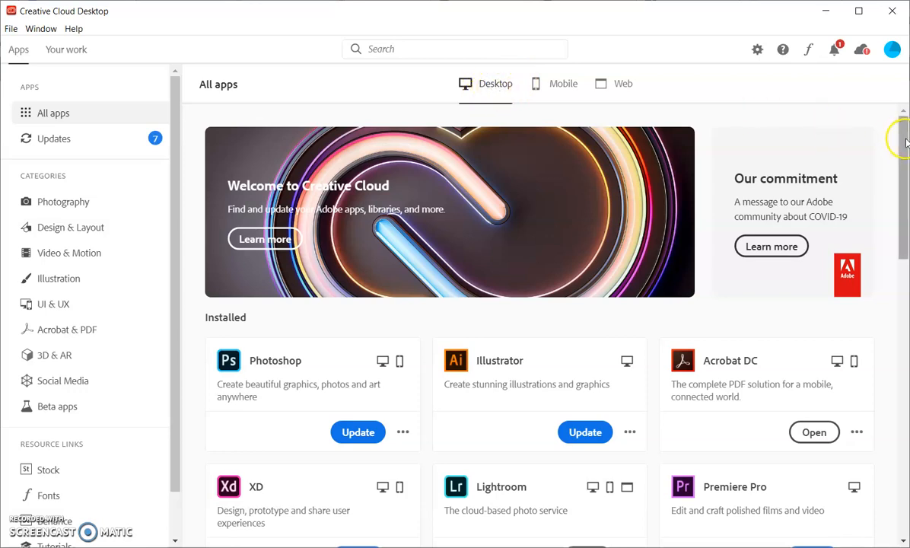
scroll("down", 3)
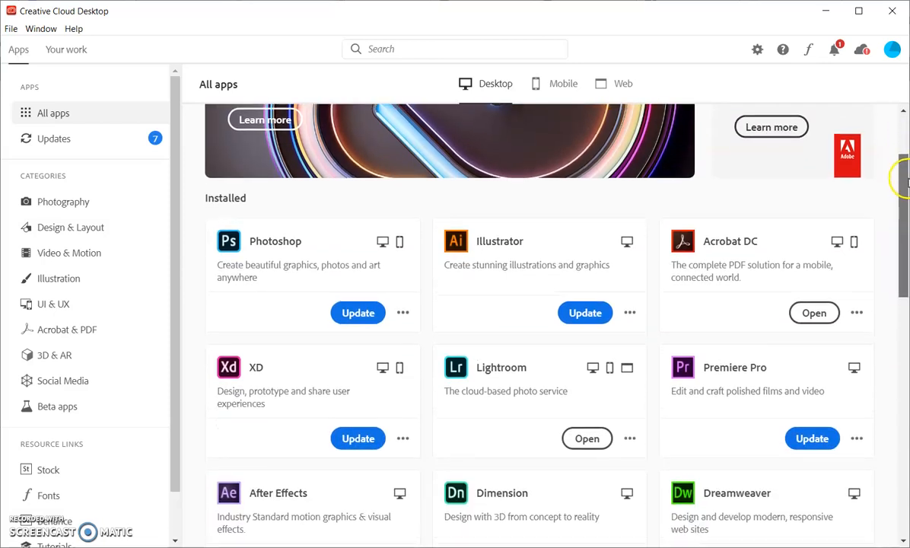
scroll("down", 3)
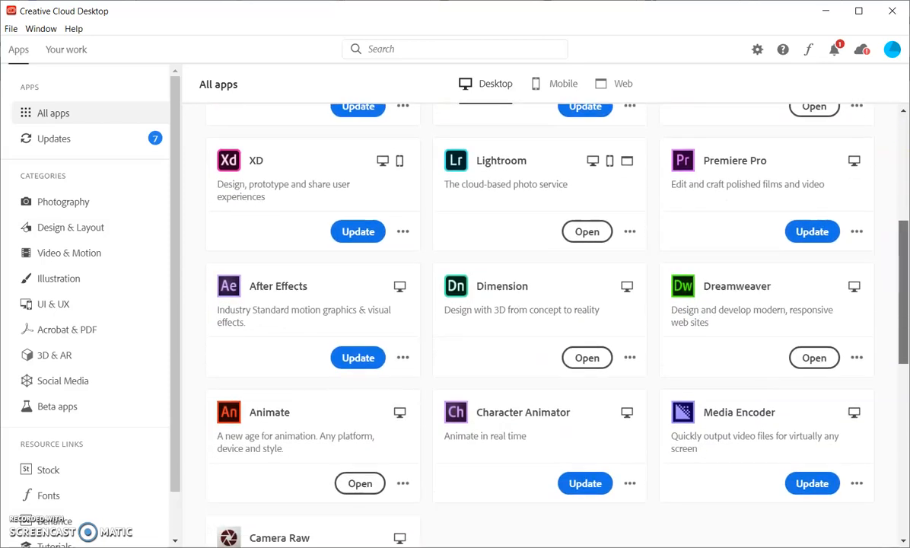
scroll("down", 3)
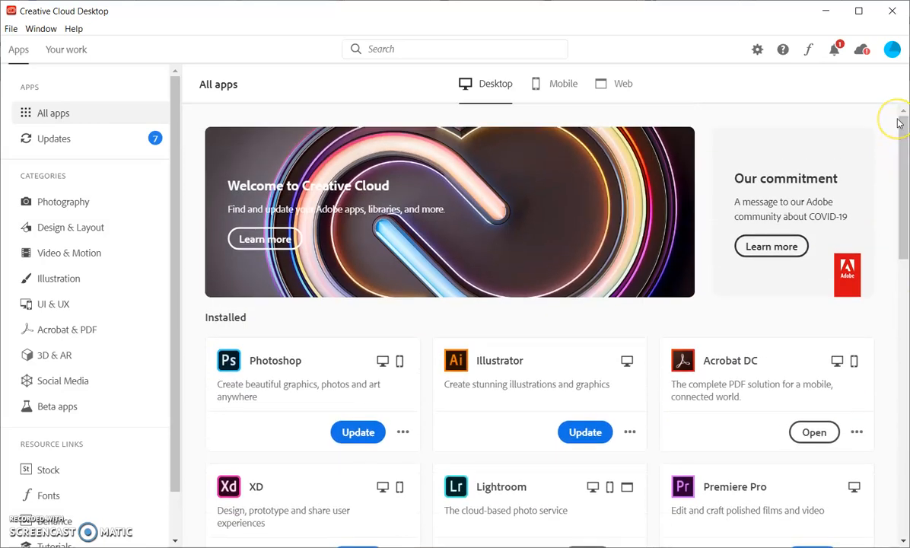
mouse_move(898, 122)
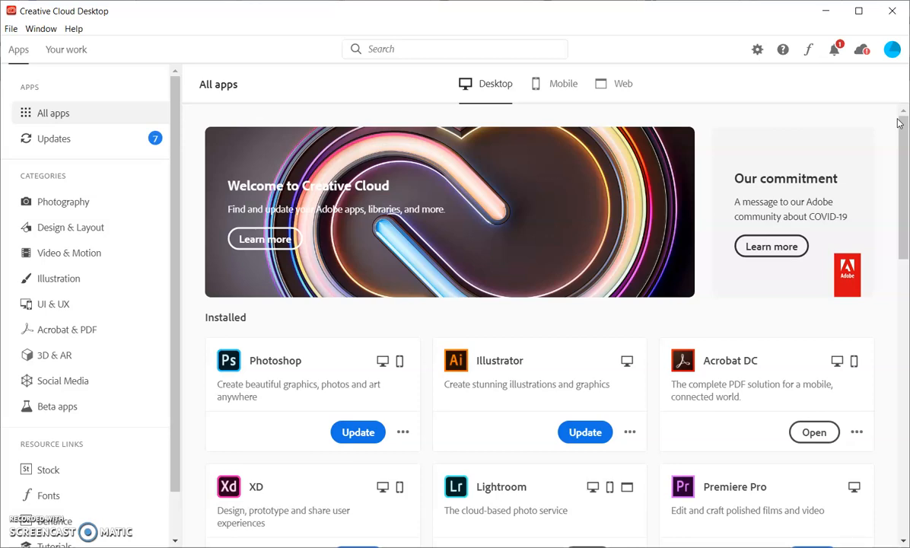
mouse_move(902, 126)
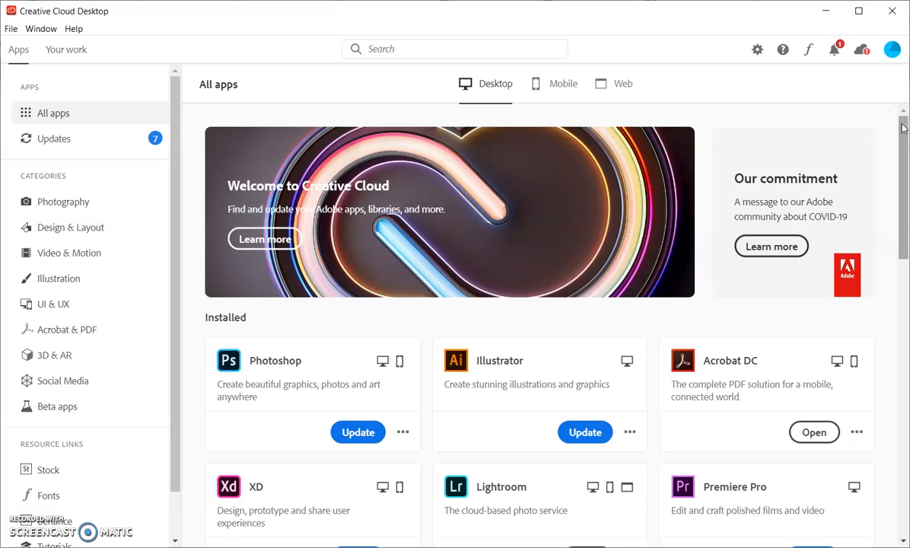
mouse_move(619, 83)
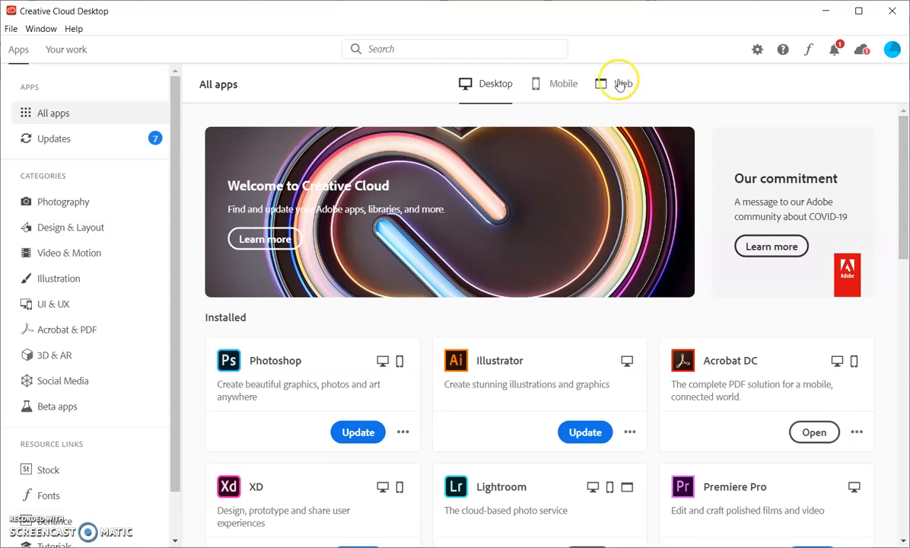
Step: Switch All apps to Mobile and scroll to the Photoshop Express, Premiere Rush and Fresco cards
left_click(563, 83)
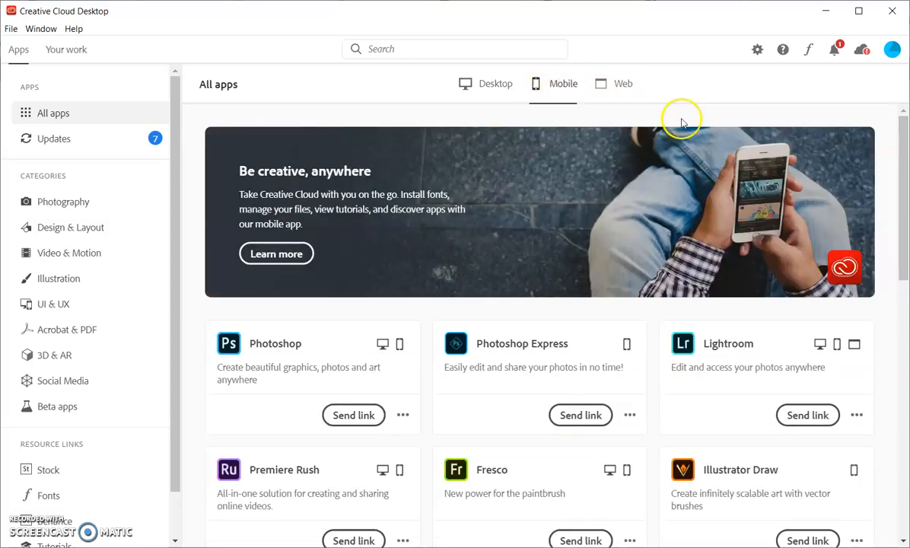
mouse_move(900, 135)
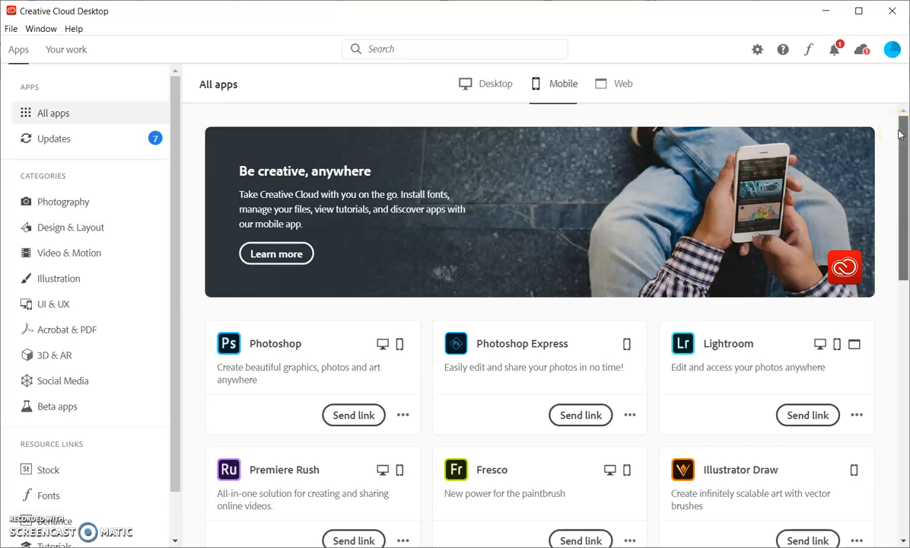
scroll("down", 3)
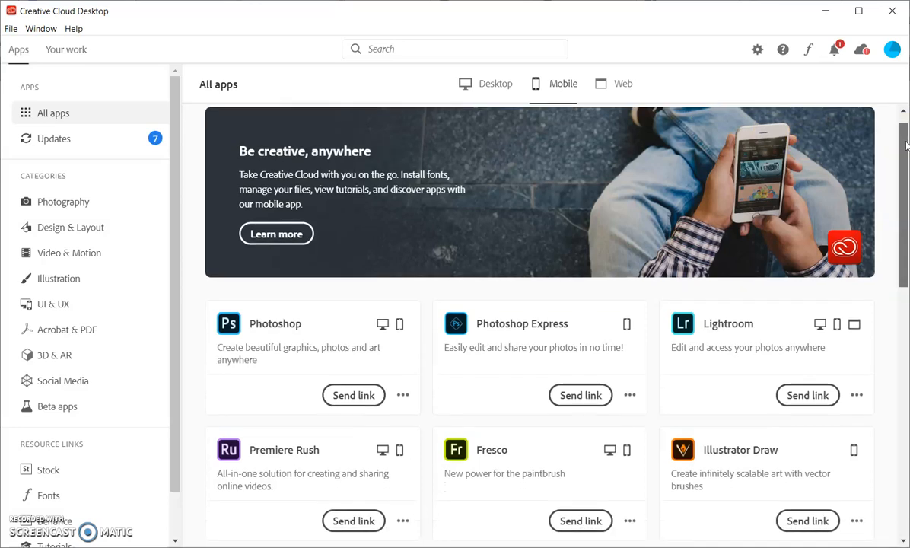
scroll("down", 3)
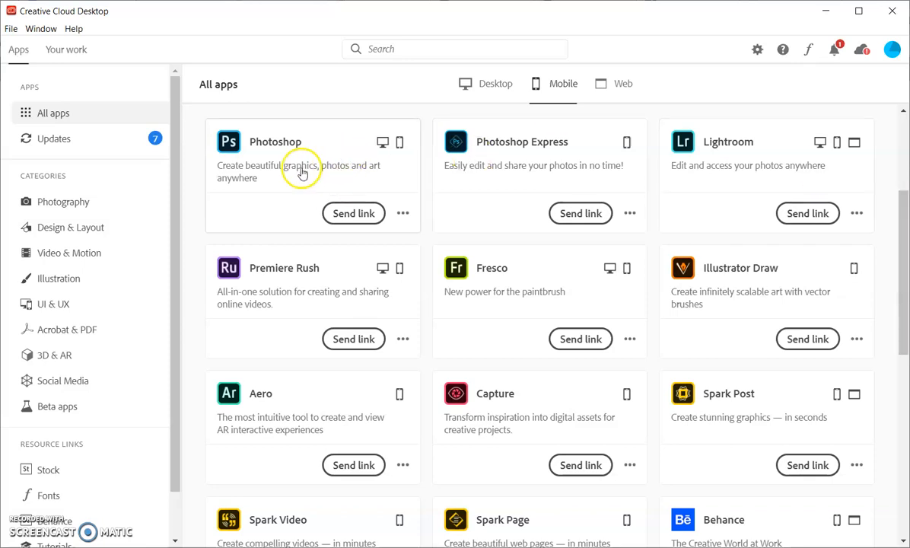
mouse_move(607, 186)
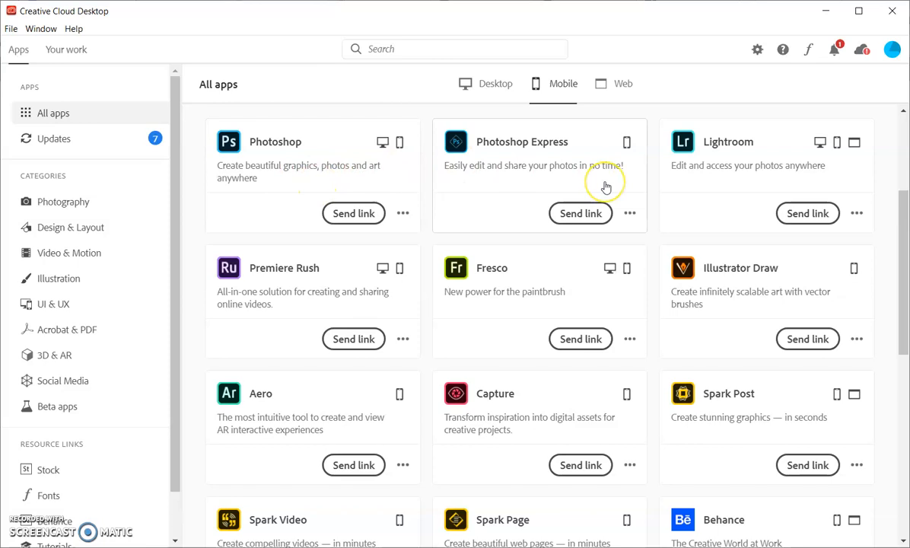
mouse_move(858, 213)
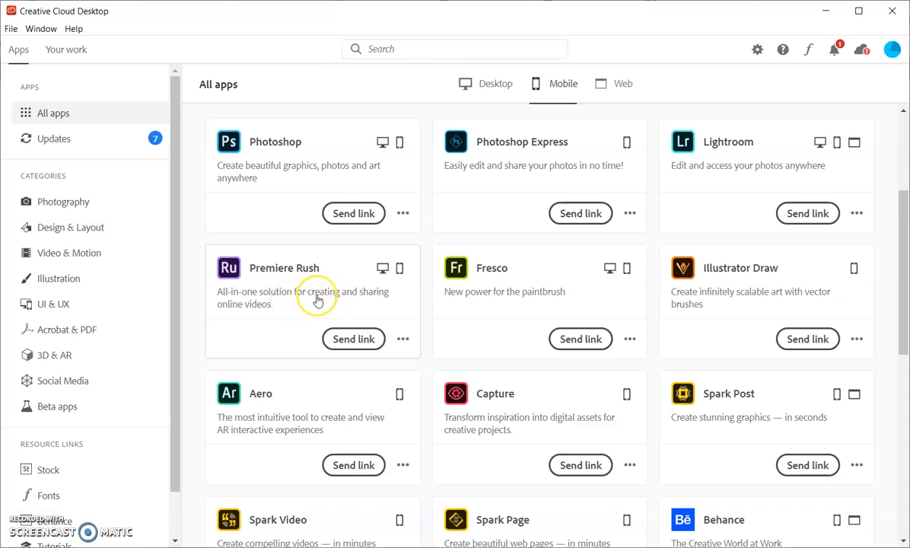
mouse_move(319, 297)
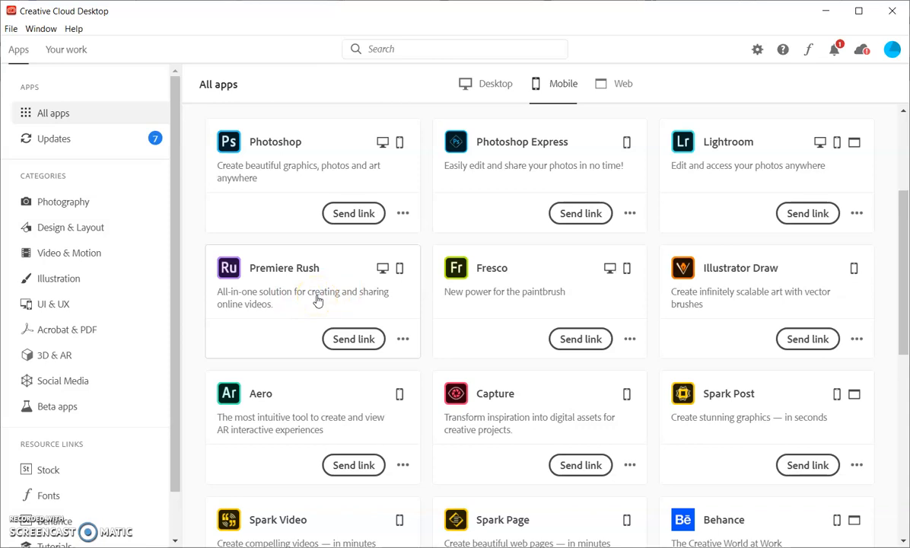
mouse_move(539, 285)
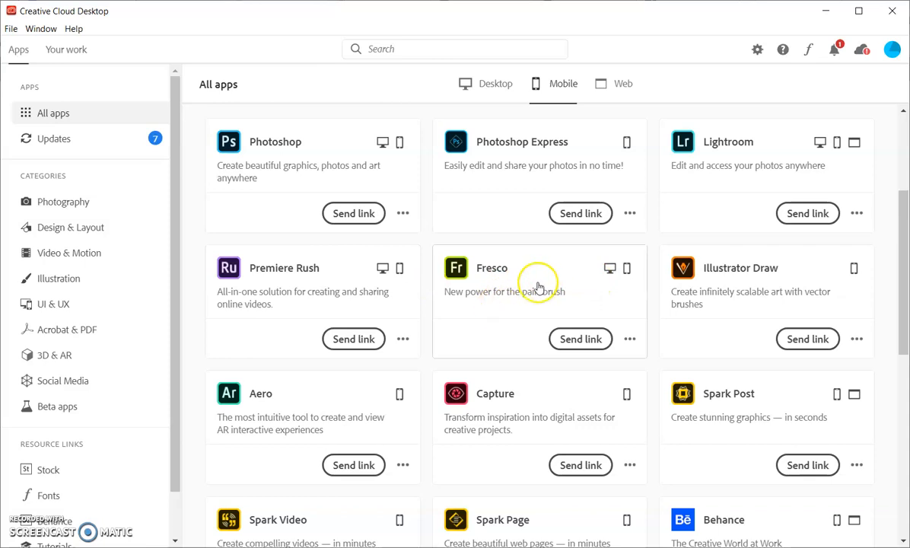
mouse_move(528, 295)
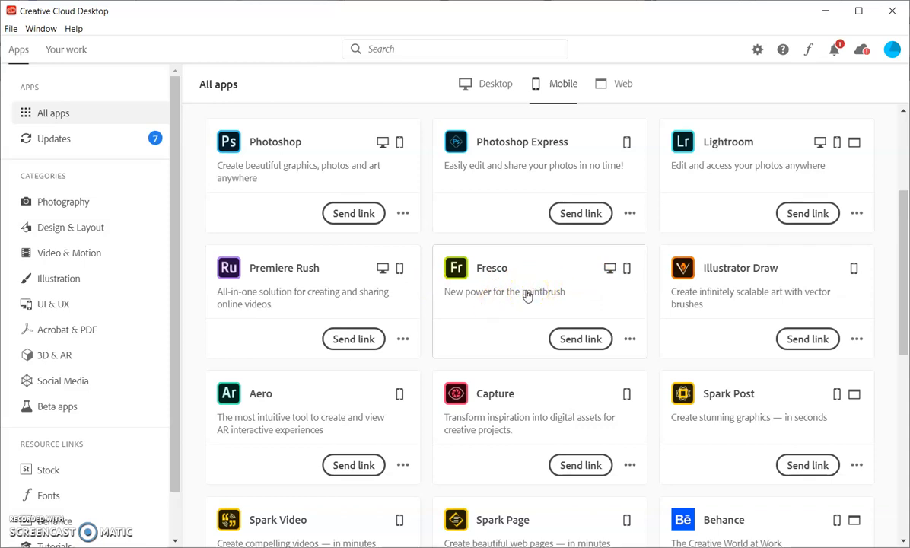
mouse_move(734, 274)
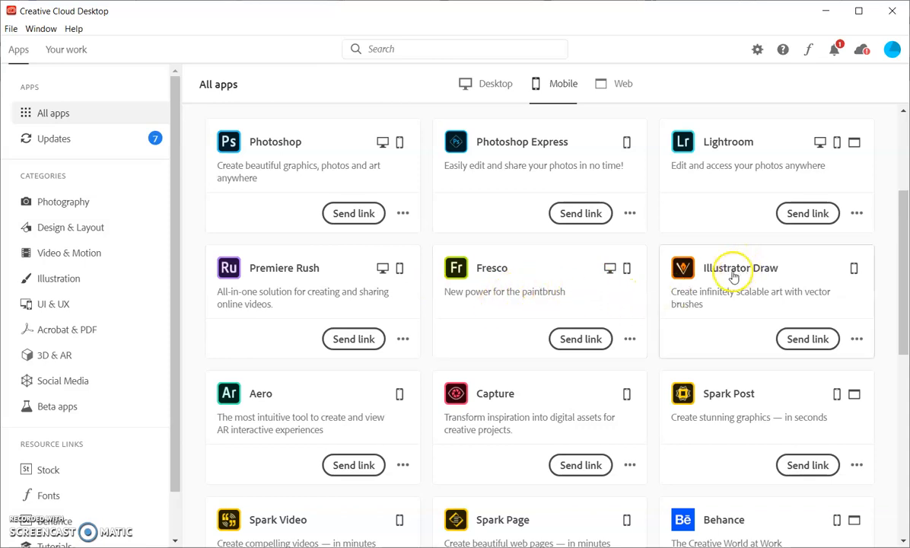
scroll("down", 3)
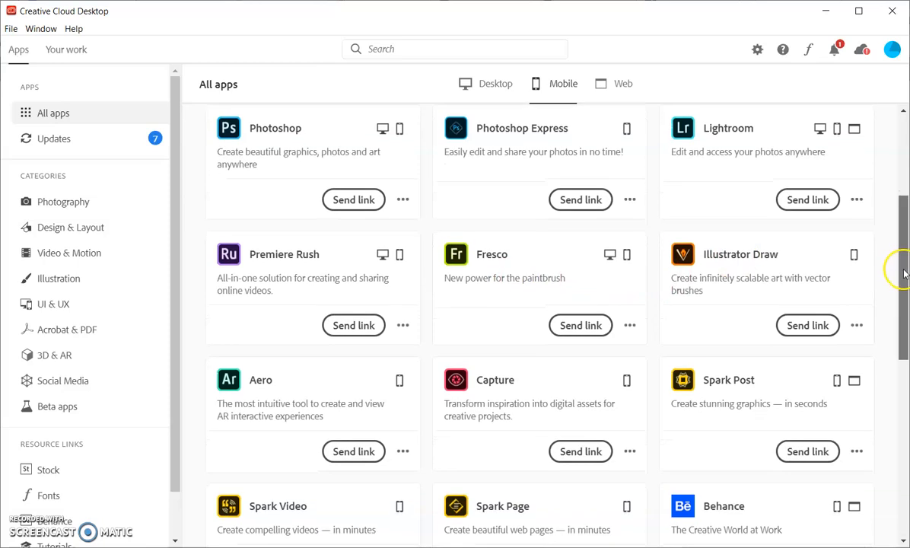
scroll("down", 3)
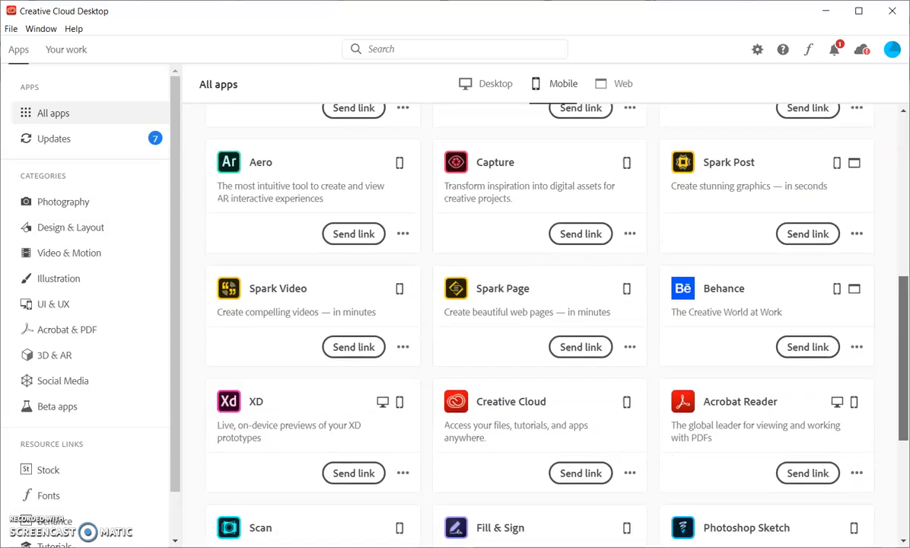
scroll("down", 3)
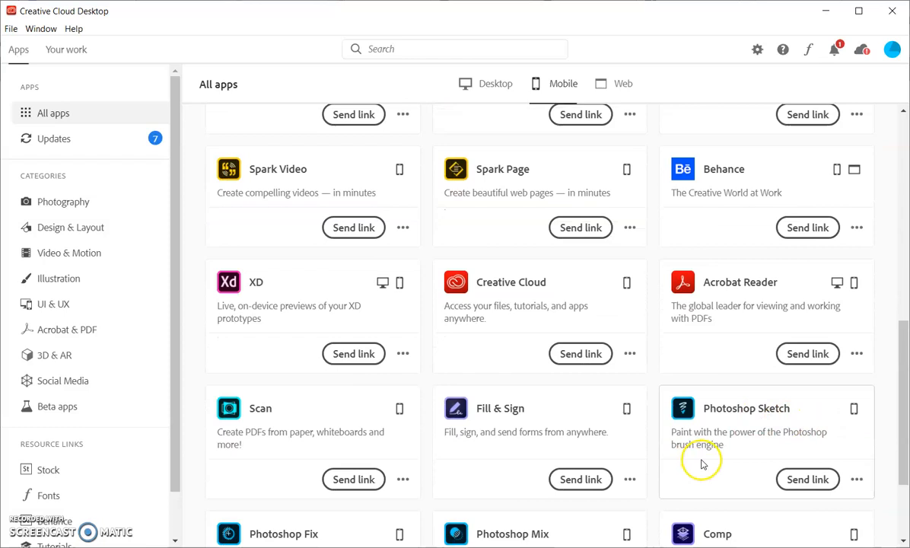
mouse_move(884, 405)
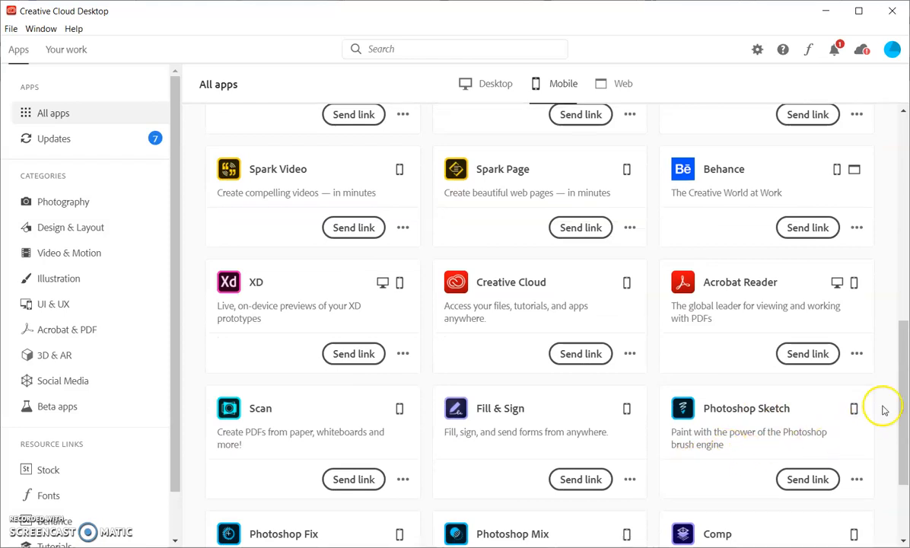
scroll("down", 3)
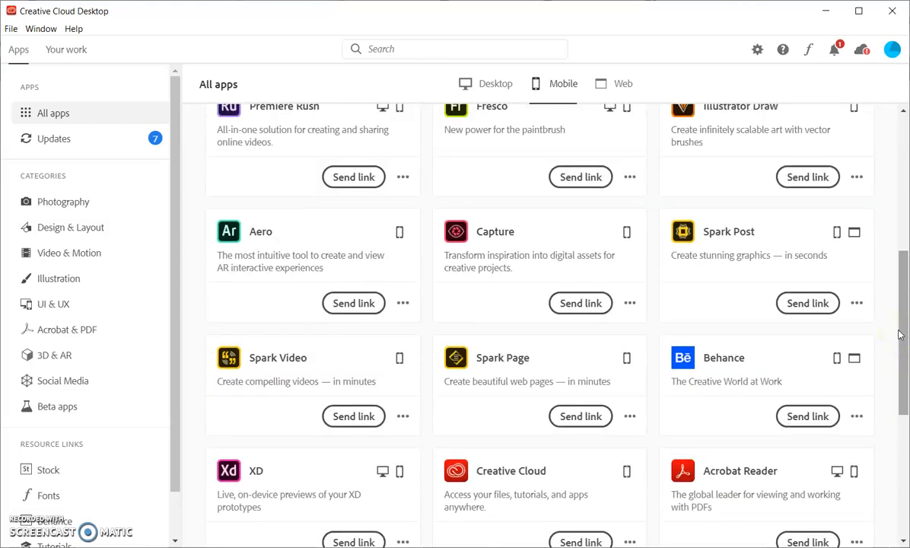
scroll("down", 3)
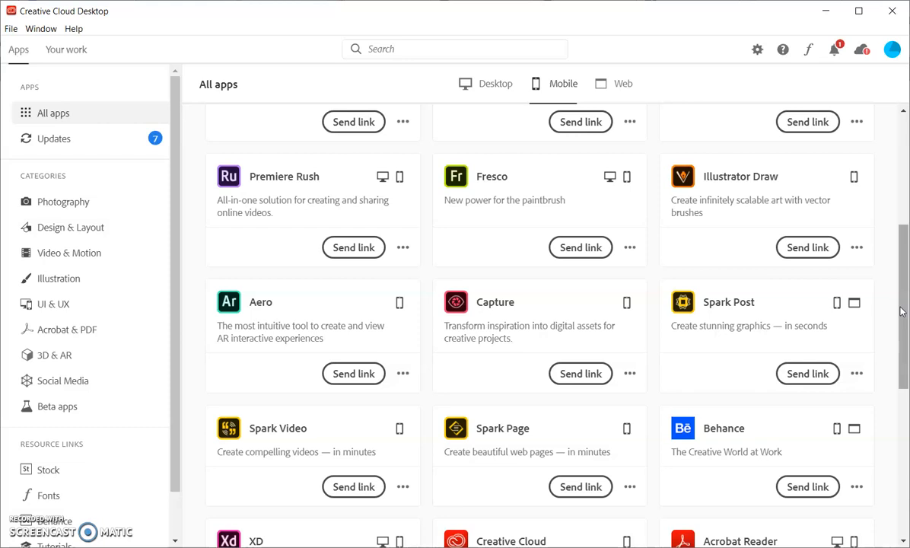
mouse_move(892, 307)
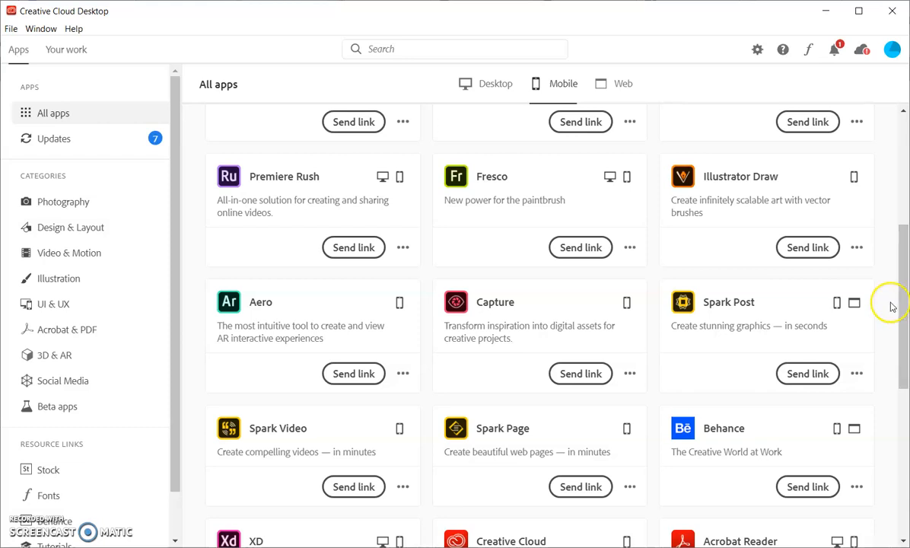
scroll("down", 3)
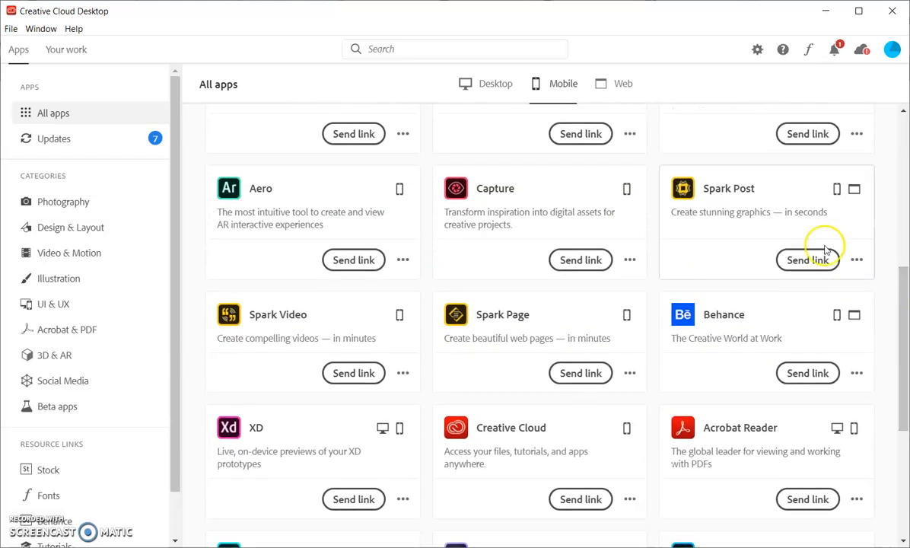
mouse_move(734, 210)
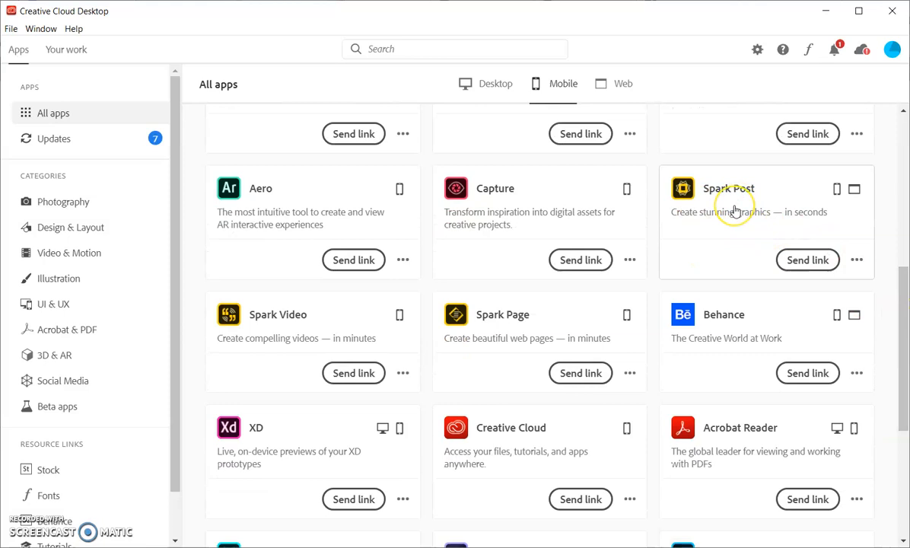
mouse_move(390, 308)
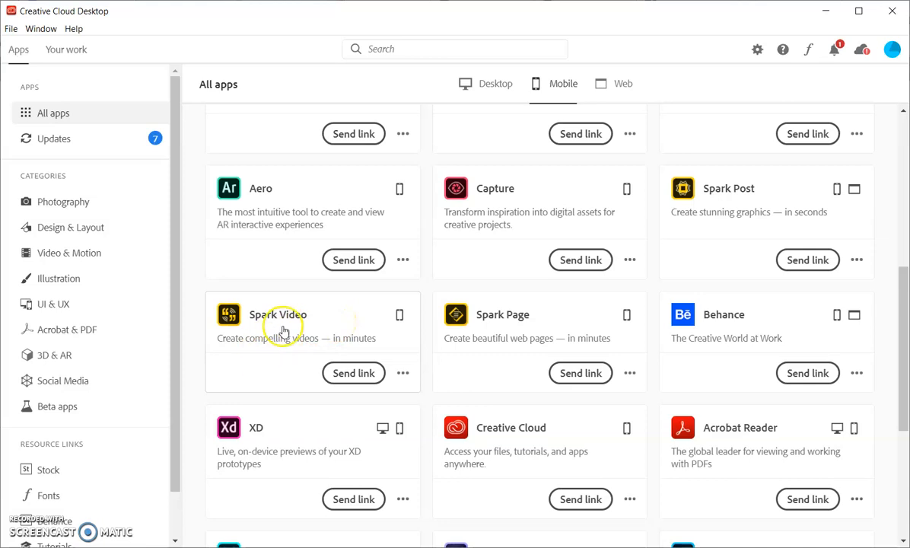
mouse_move(280, 316)
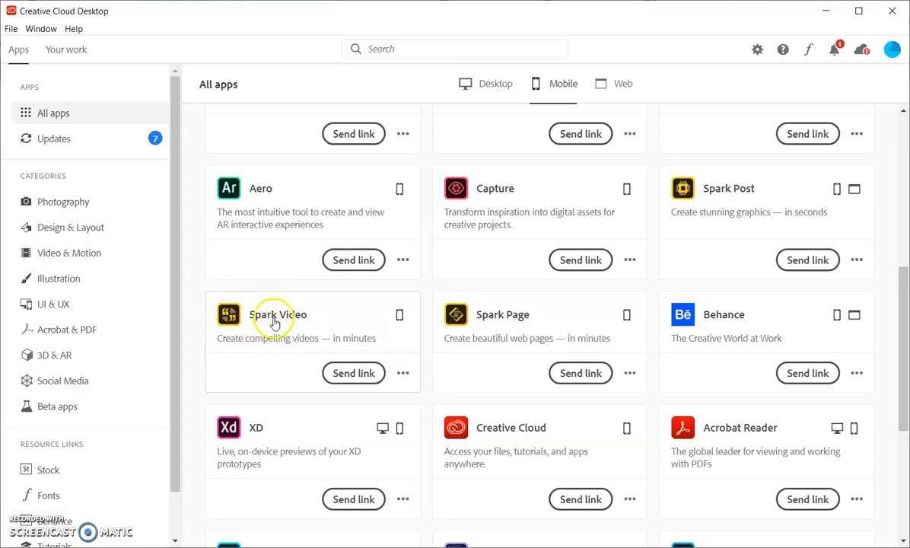
mouse_move(537, 341)
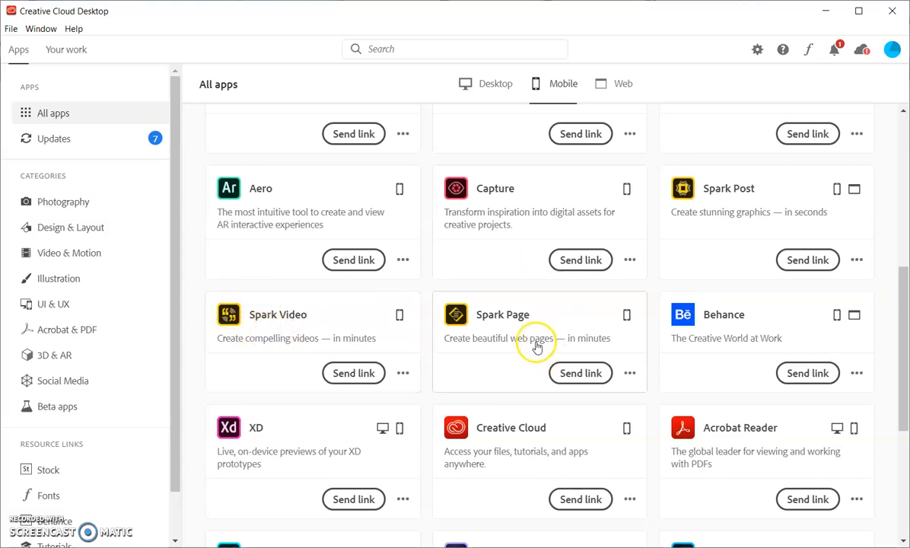
mouse_move(650, 288)
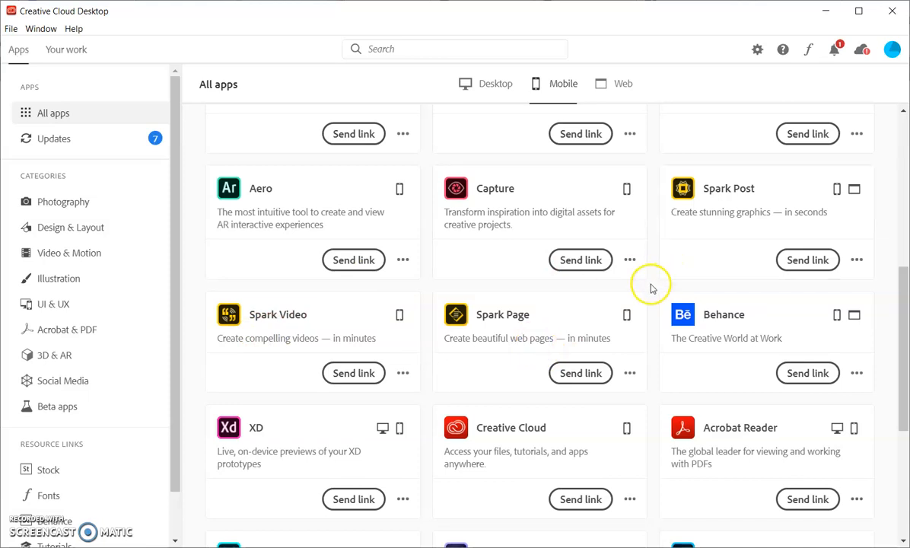
Step: Scroll the mobile apps list to its last row: Photoshop Fix, Photoshop Mix and Comp
scroll("down", 3)
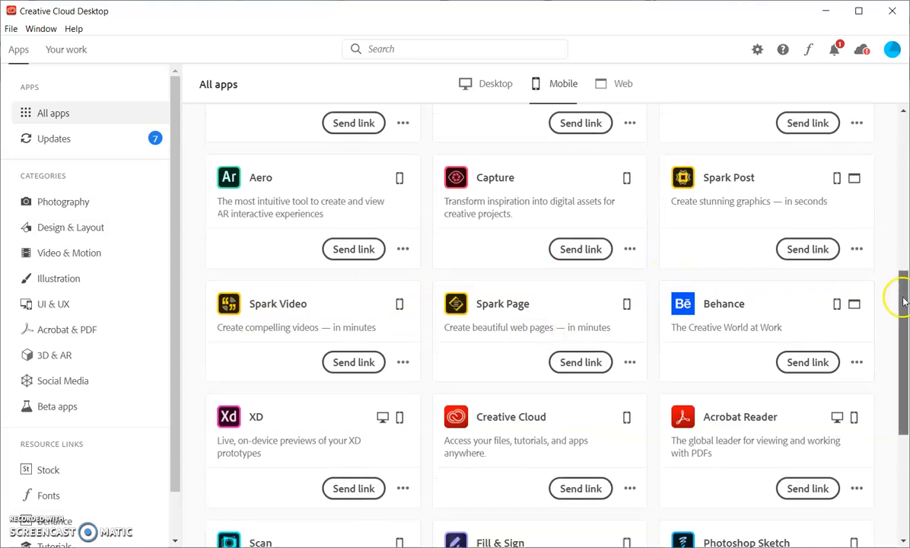
scroll("down", 3)
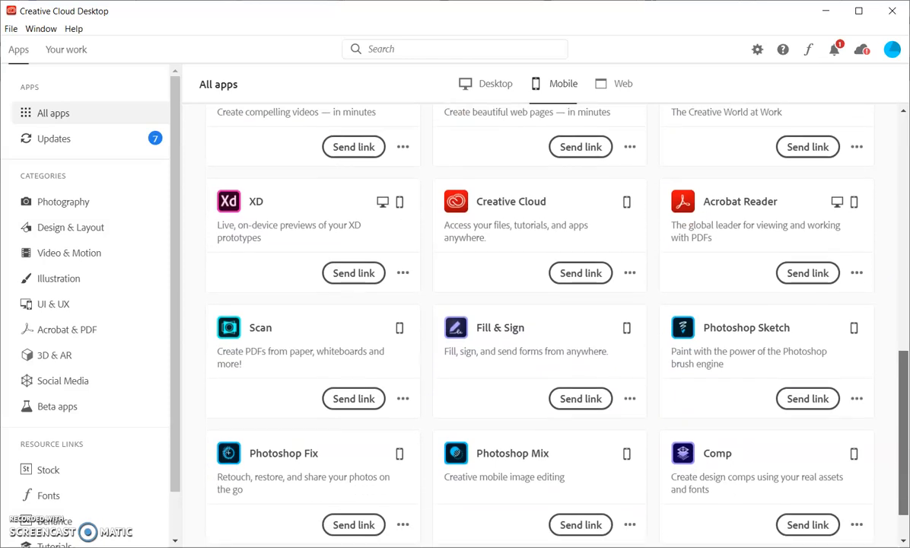
scroll("down", 3)
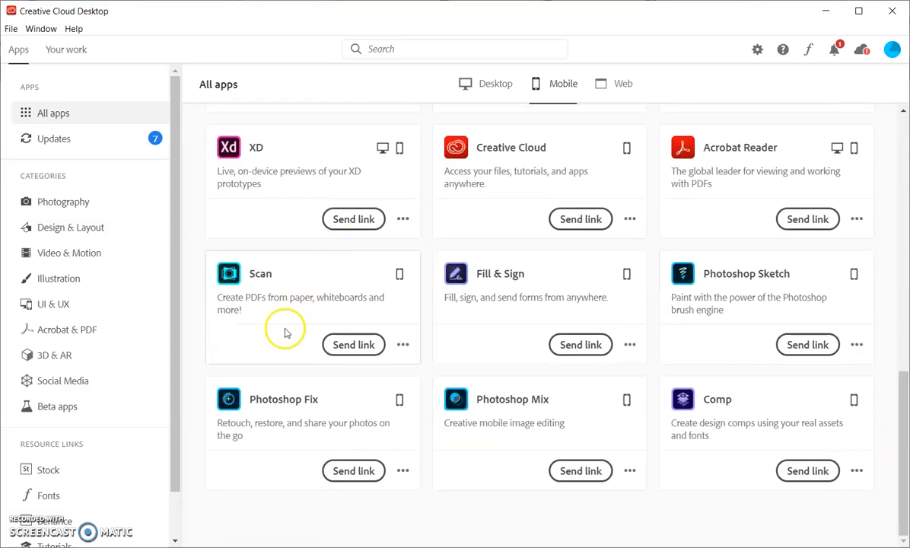
mouse_move(346, 403)
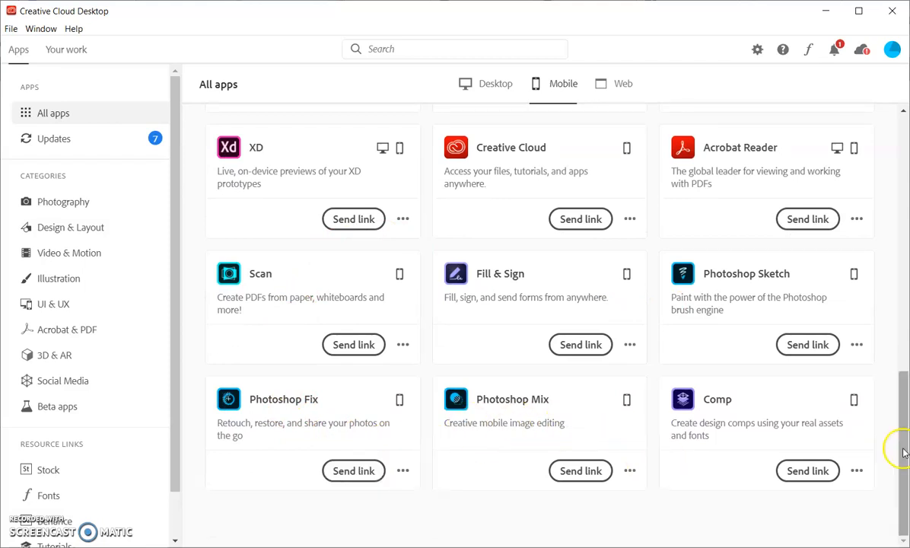
scroll("down", 3)
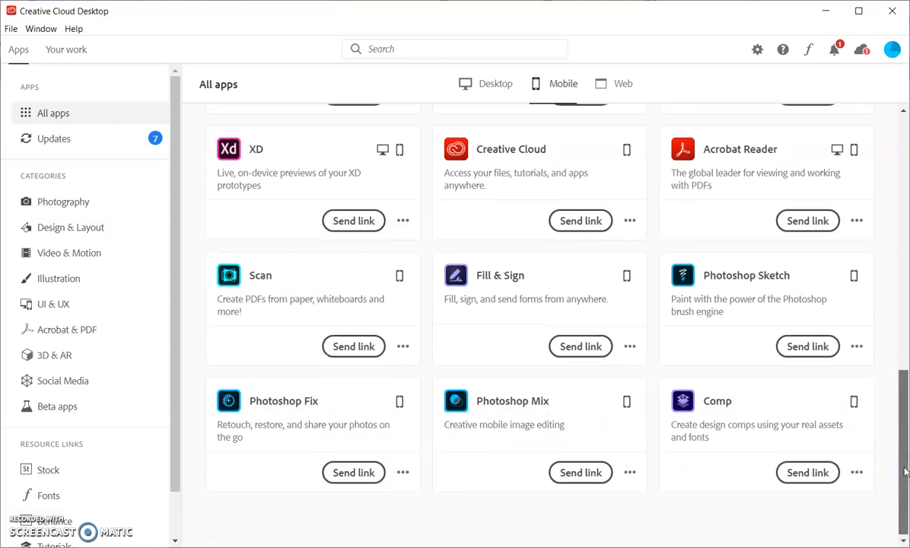
scroll("down", 3)
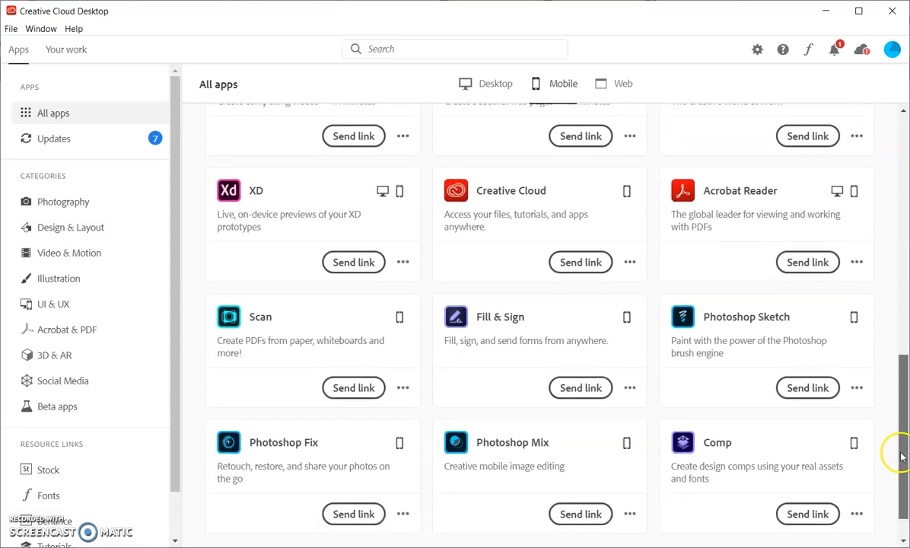
scroll("down", 3)
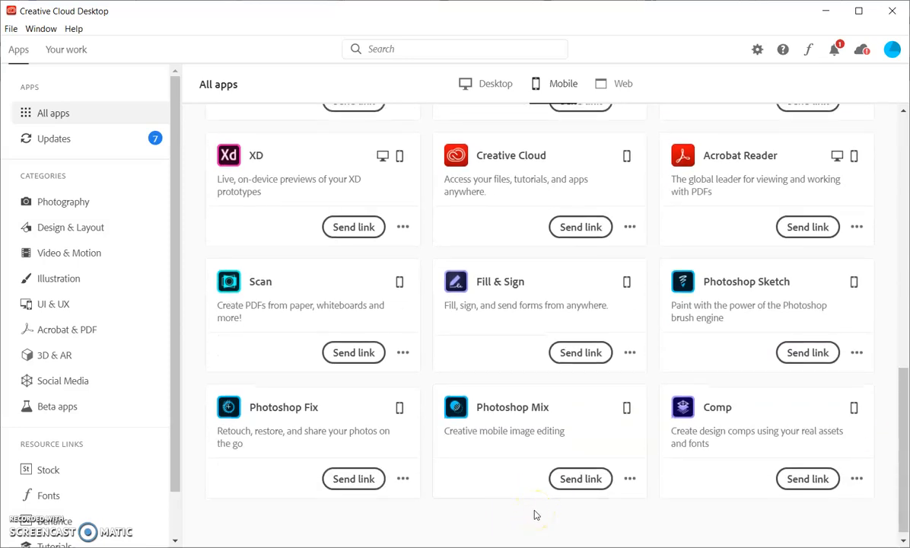
scroll("down", 3)
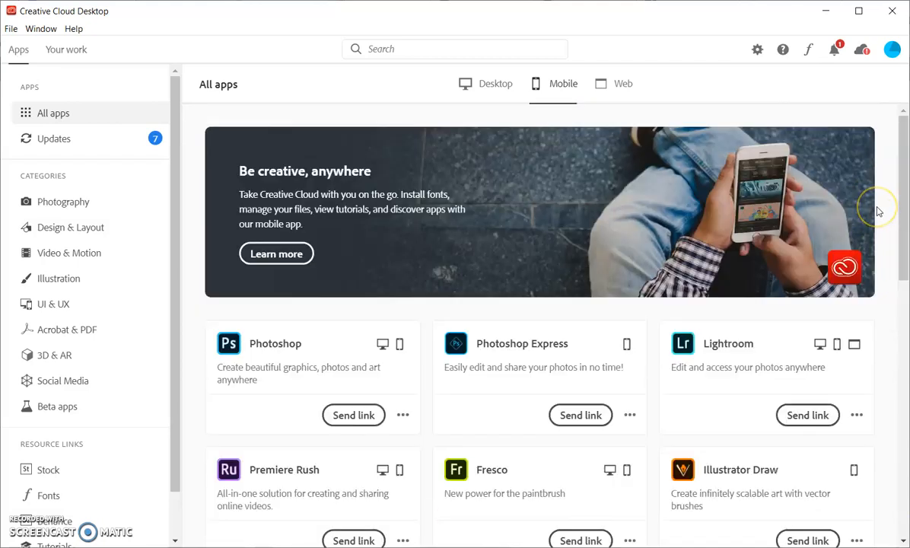
mouse_move(879, 212)
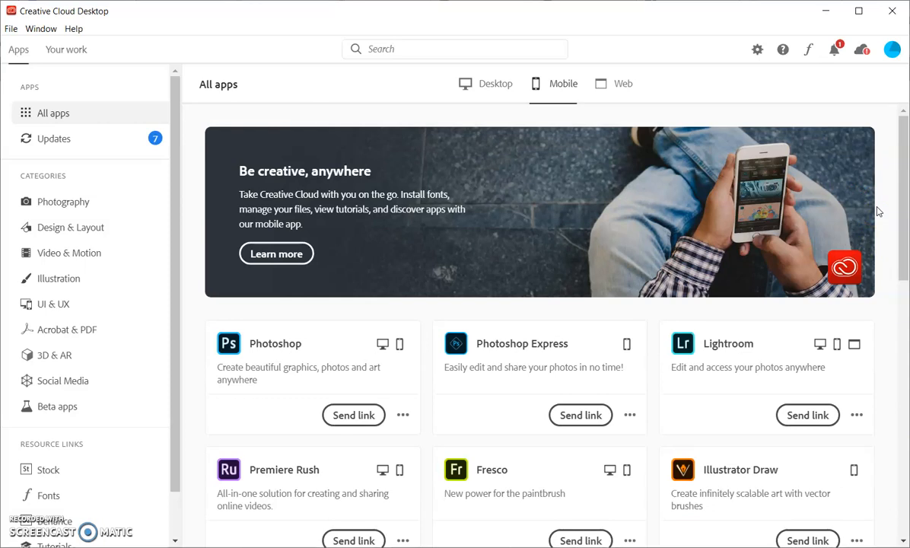